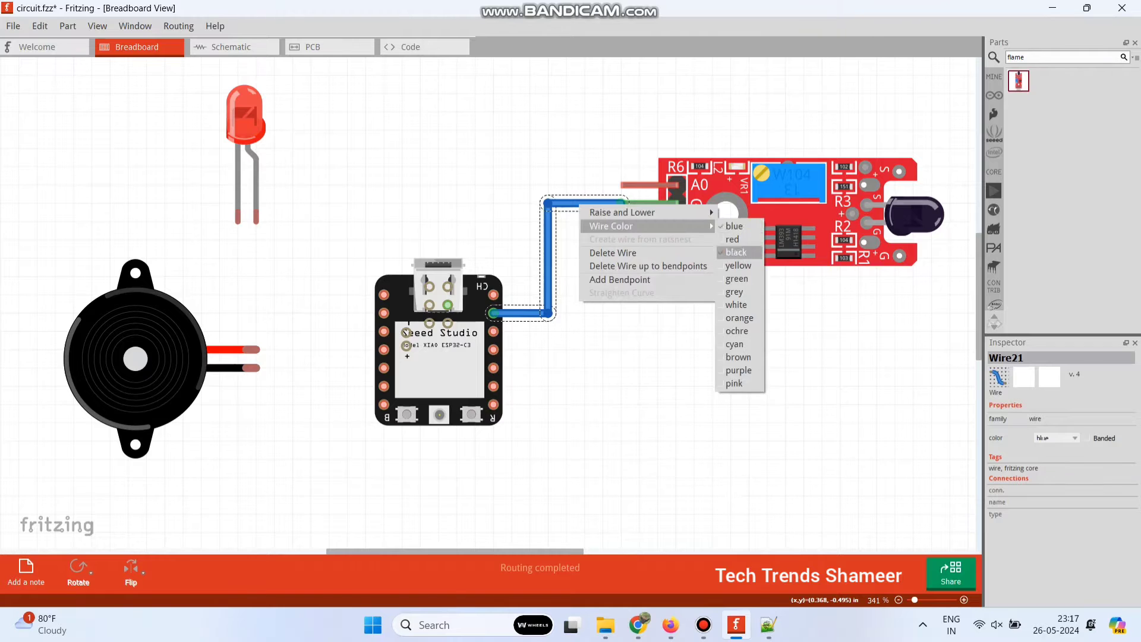
Step: Colour the flame sensor wire and check the LED part's properties in the breadboard view
{"action": "left_click", "coordinate": [735, 253]}
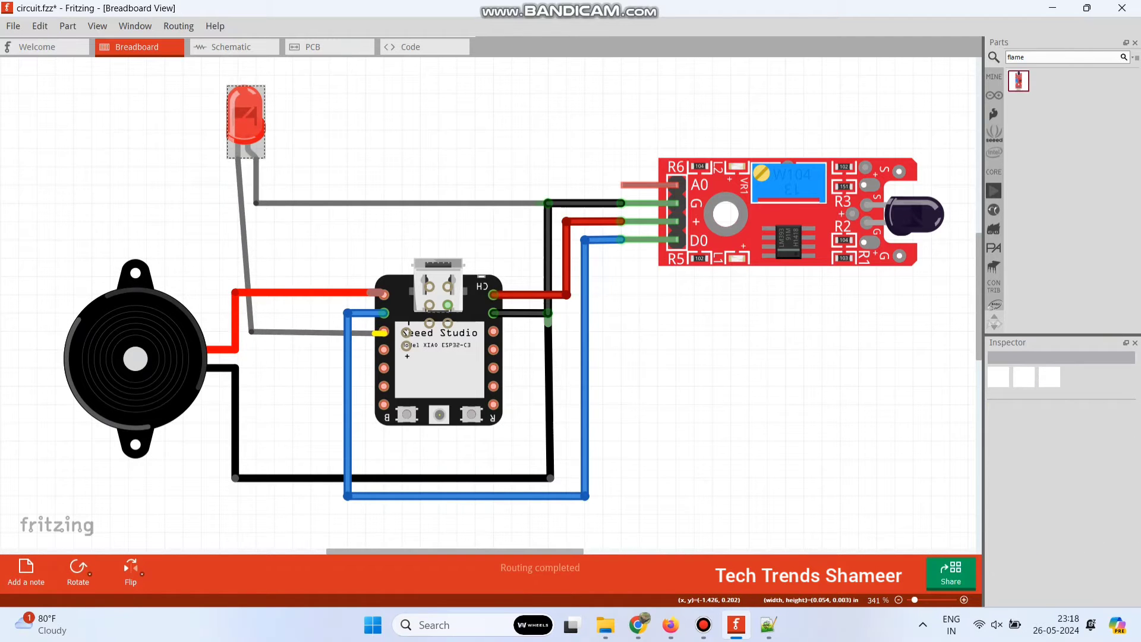
{"action": "left_click", "coordinate": [245, 122]}
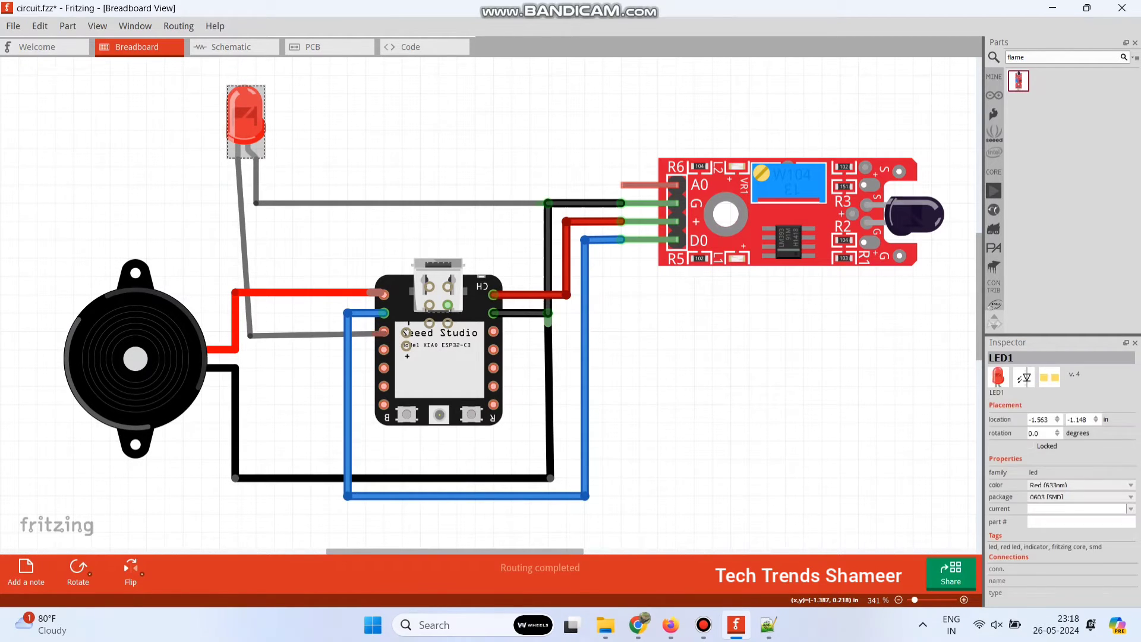
{"action": "left_click", "coordinate": [768, 624]}
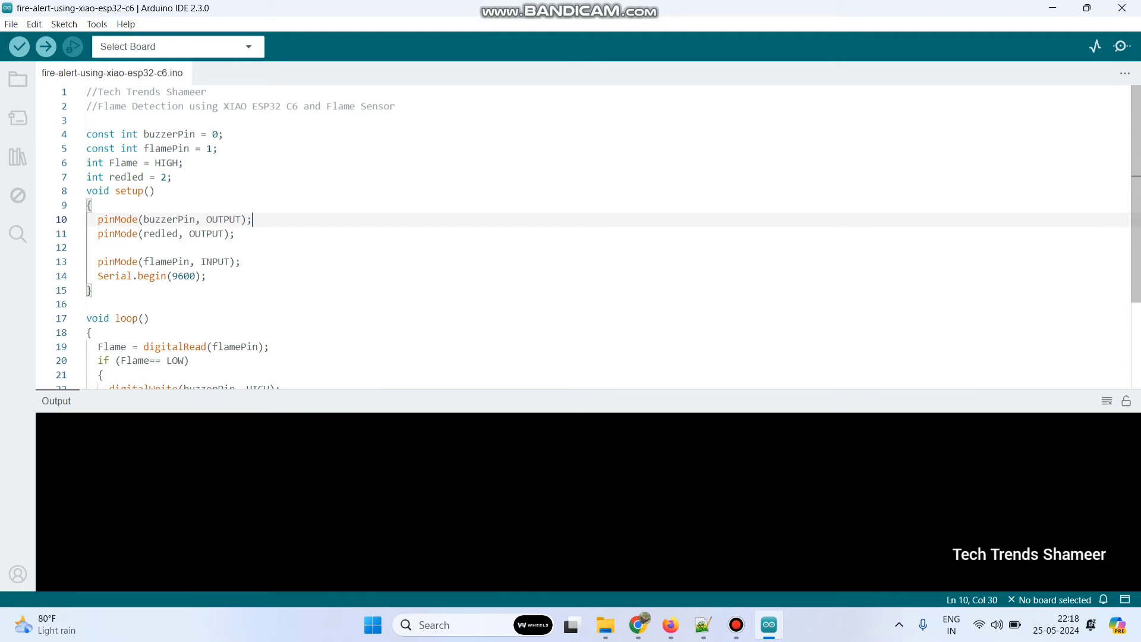
Step: Choose the board detected on COM9, then go to the full board-and-port chooser
{"action": "left_click", "coordinate": [177, 46]}
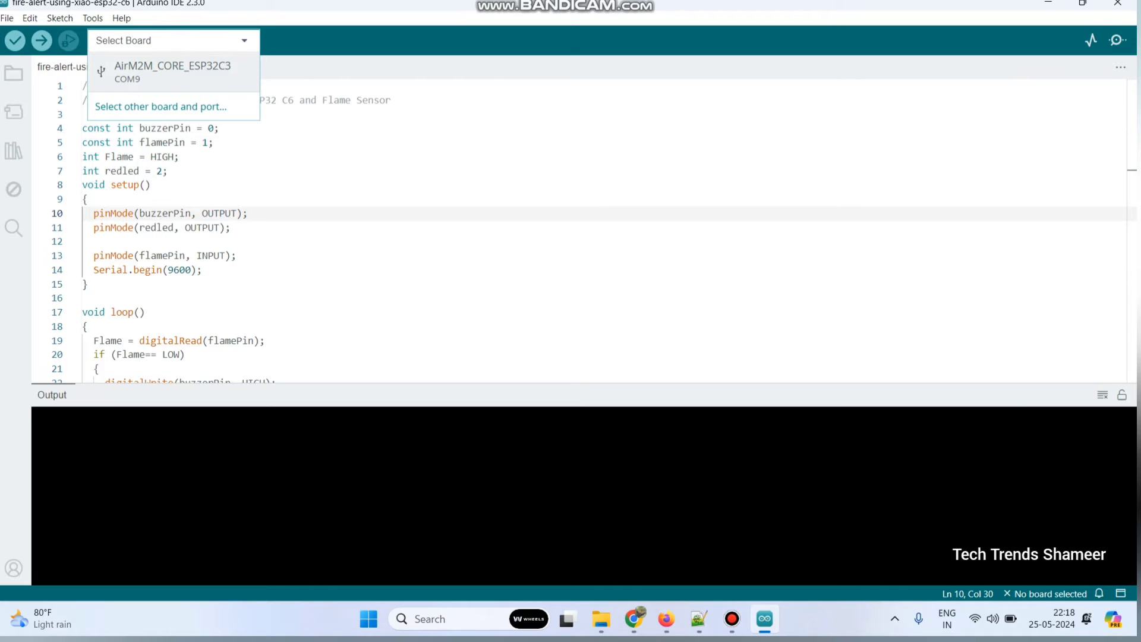
{"action": "left_click", "coordinate": [171, 71]}
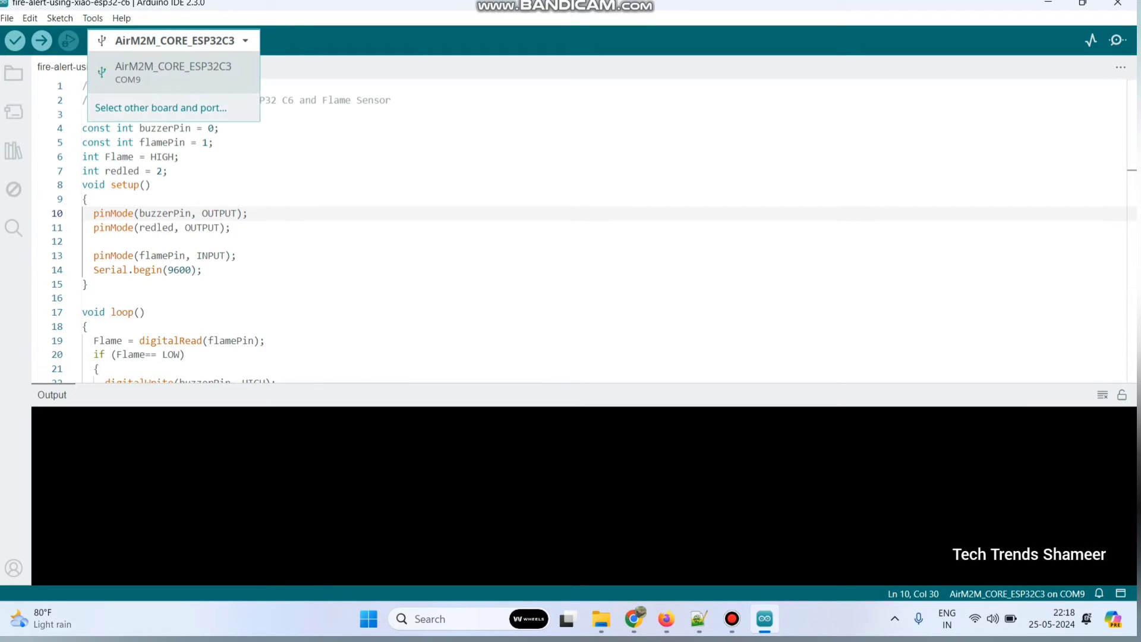
{"action": "left_click", "coordinate": [160, 107]}
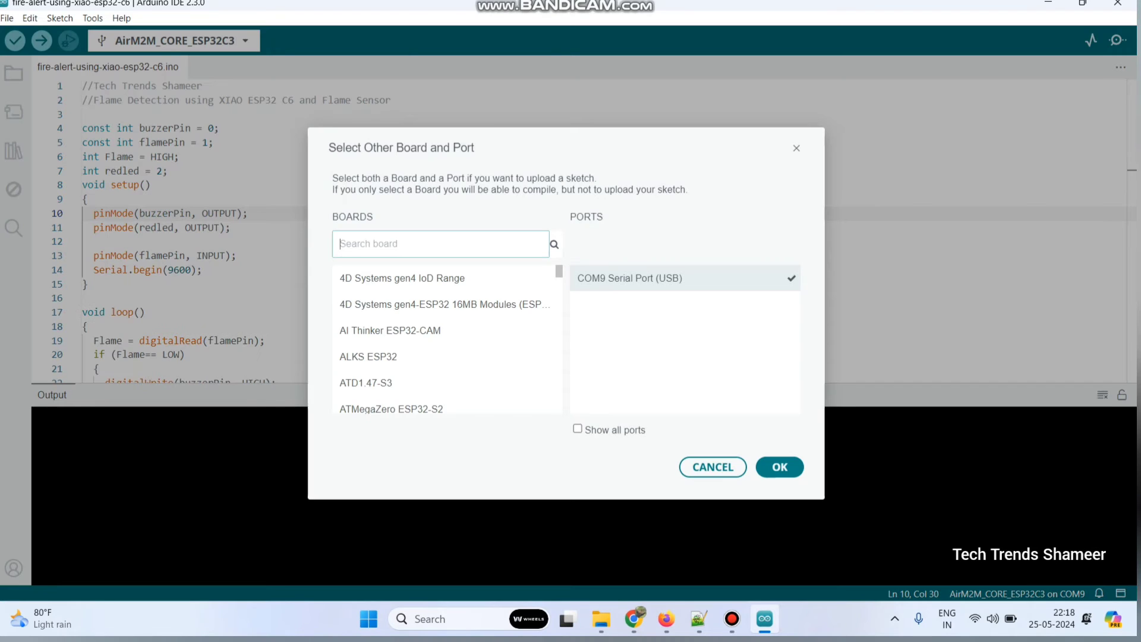
Step: Search 'xio', set XIAO_ESP32C6 on COM9 as target, and upload the flame detection sketch
{"action": "type", "text": "xio"}
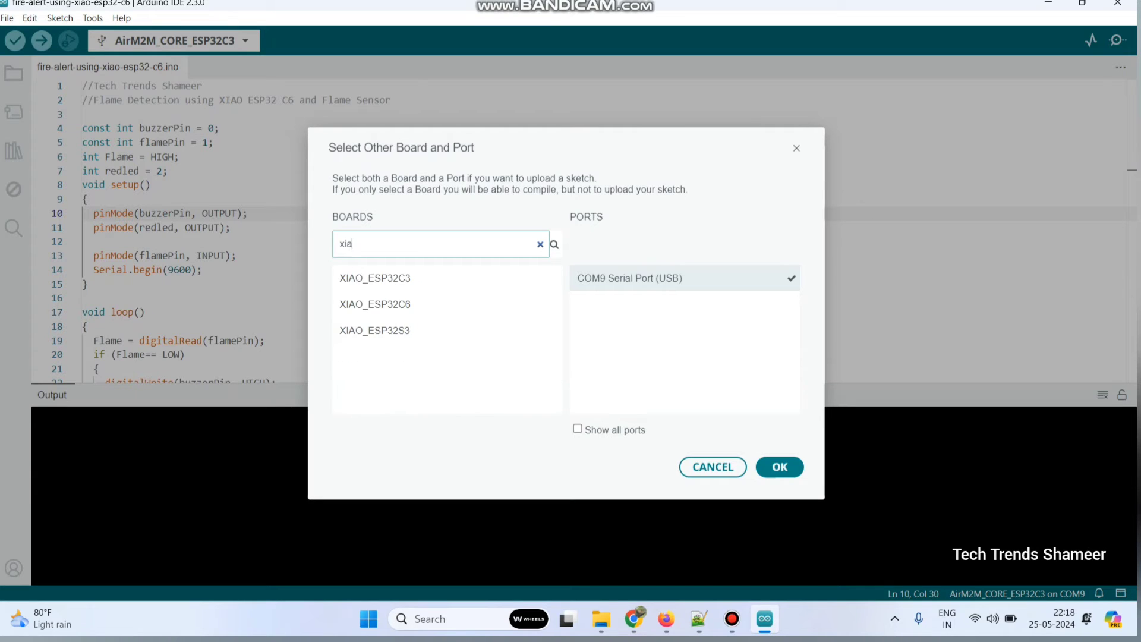
{"action": "left_click", "coordinate": [375, 303]}
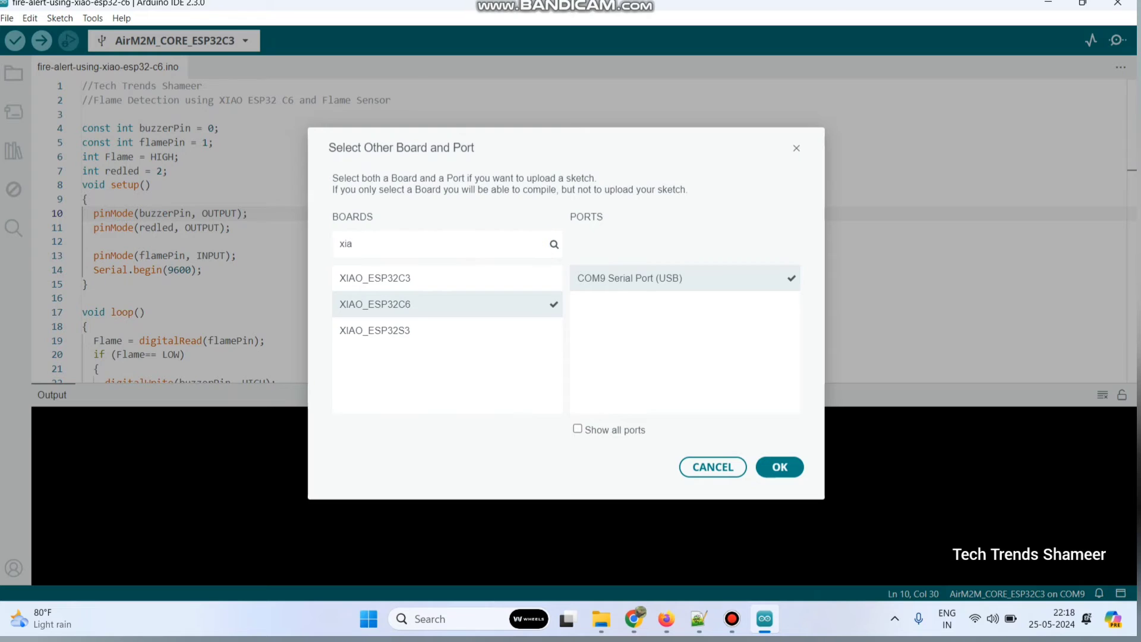
{"action": "left_click", "coordinate": [779, 466]}
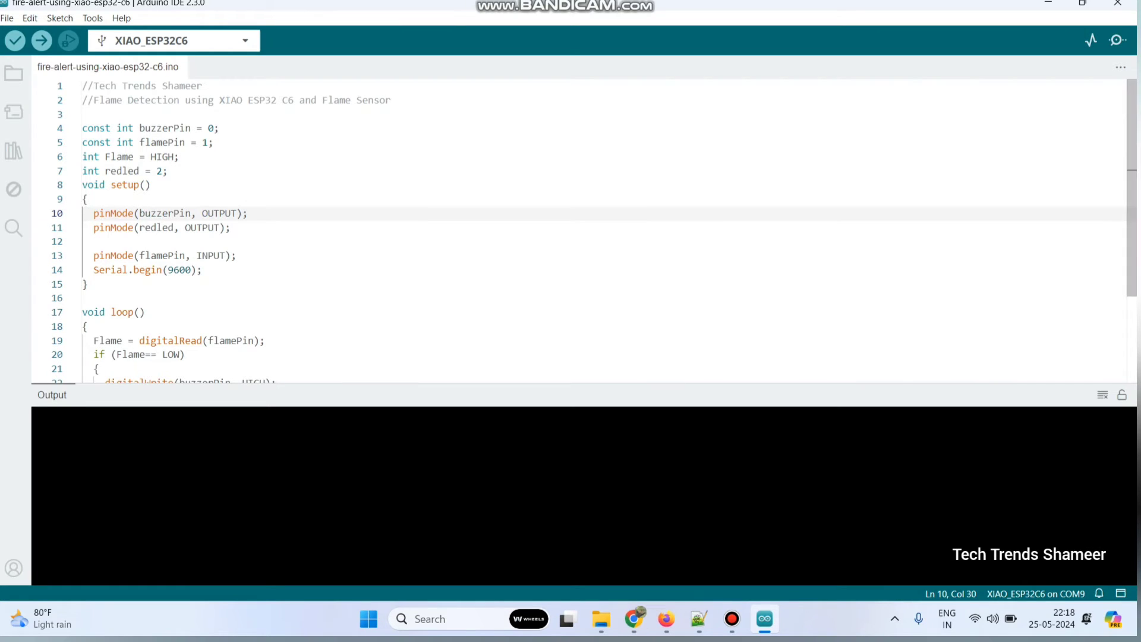
{"action": "mouse_move", "coordinate": [42, 40]}
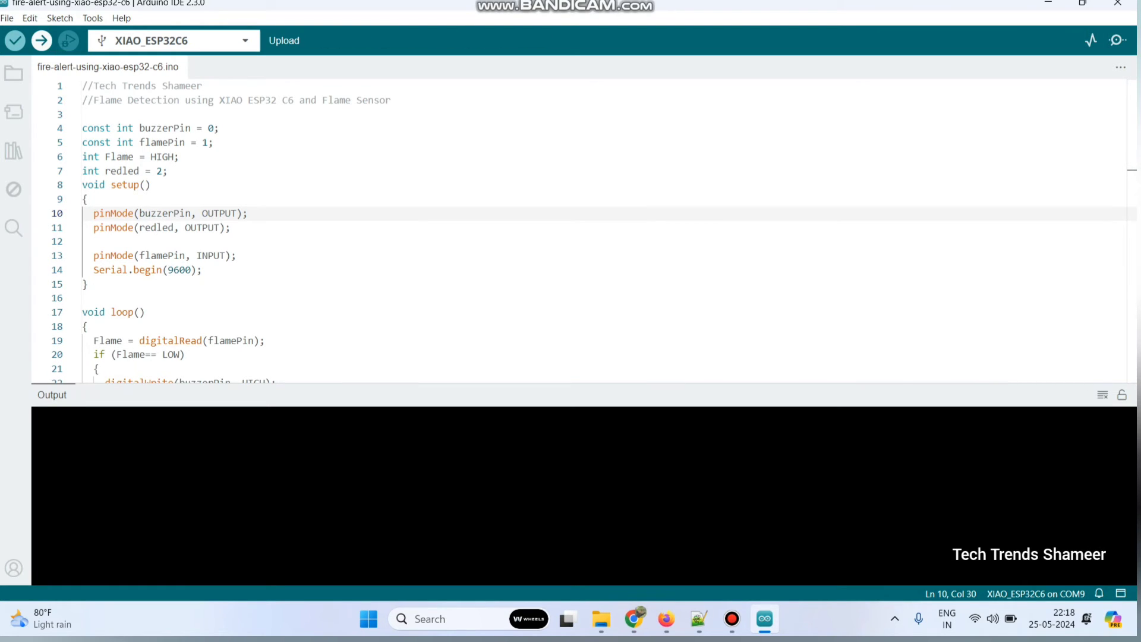
{"action": "left_click", "coordinate": [284, 41]}
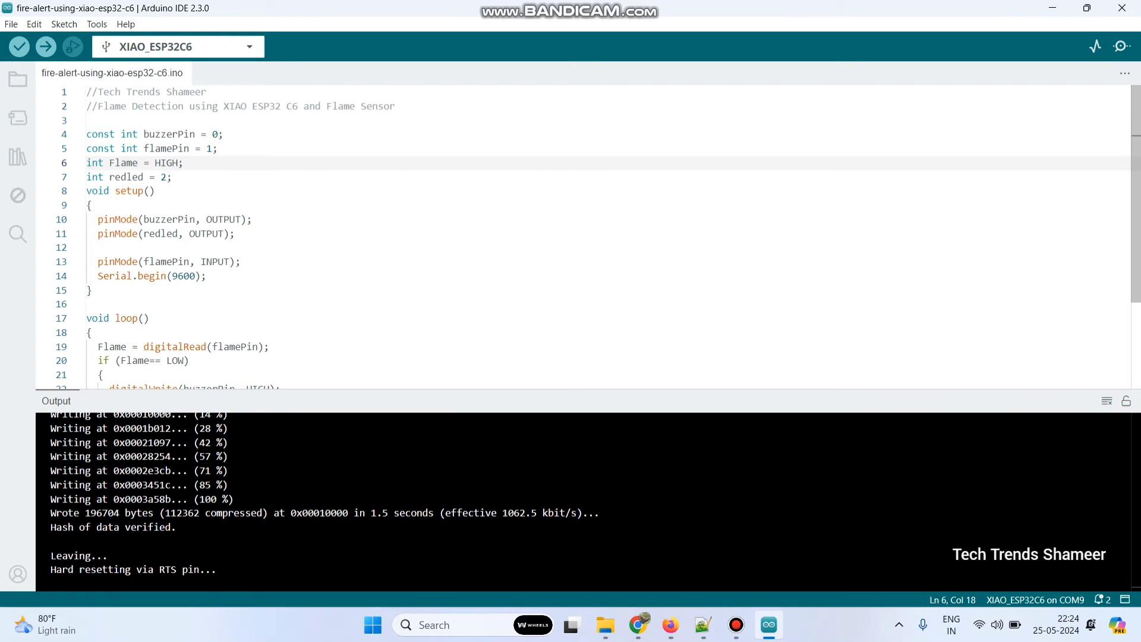